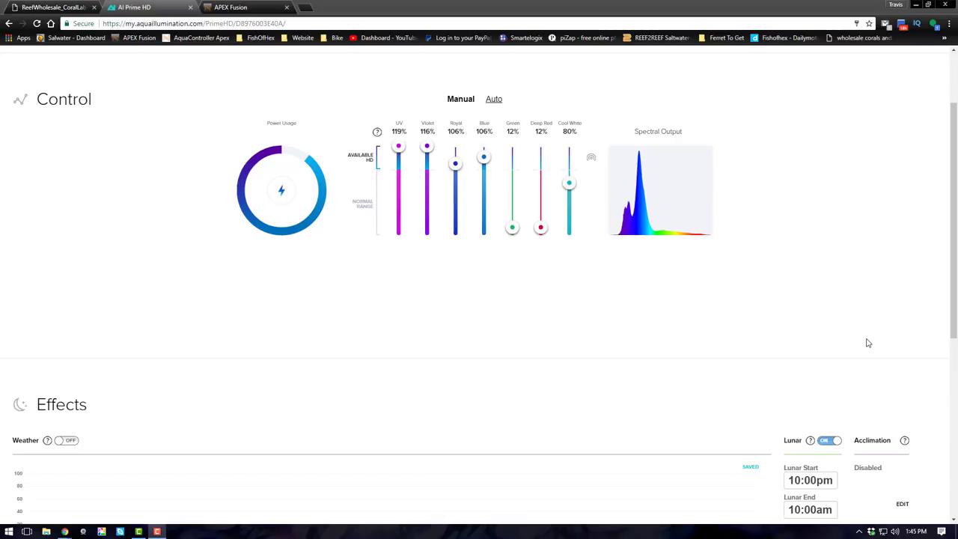
mouse_move(812, 346)
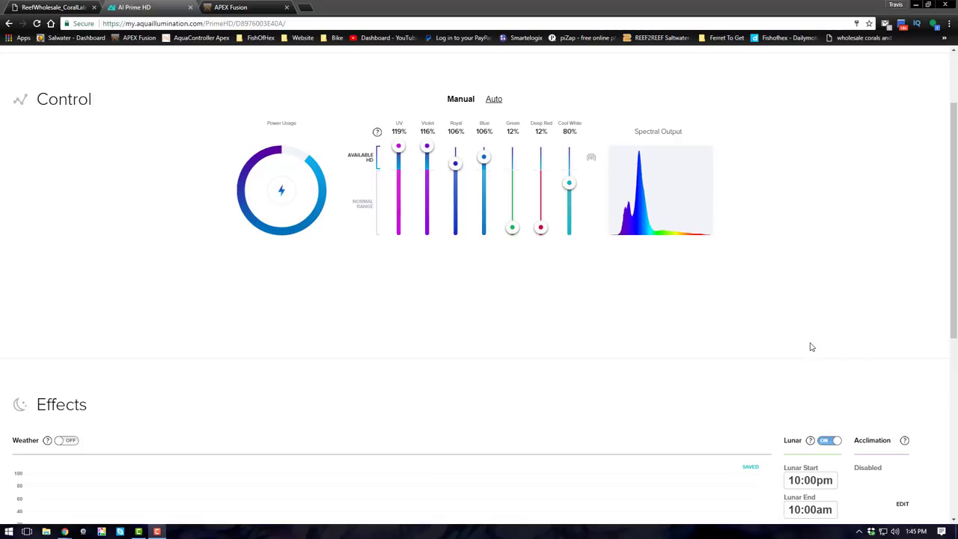
mouse_move(803, 337)
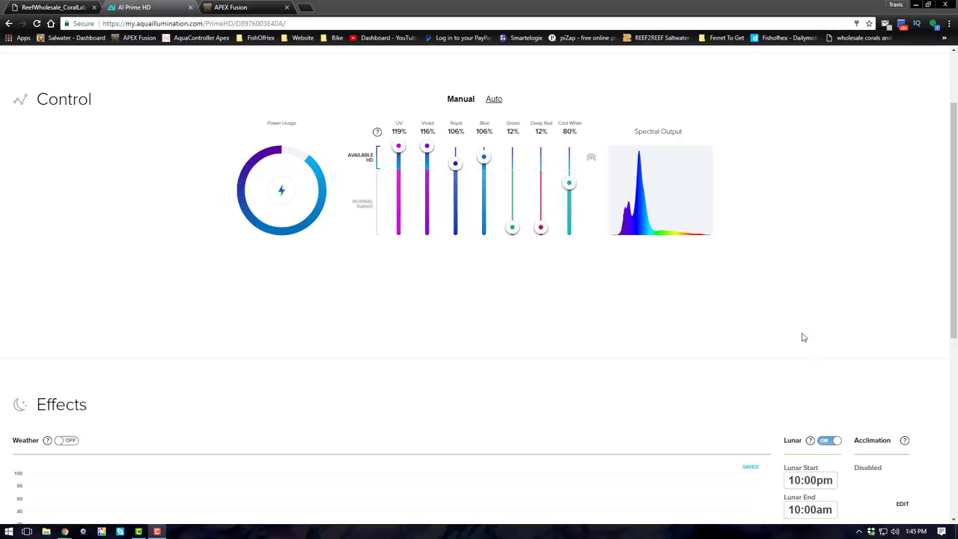
Glance at the reference coral lab lighting PDF, then return to the light's control page.
click(52, 7)
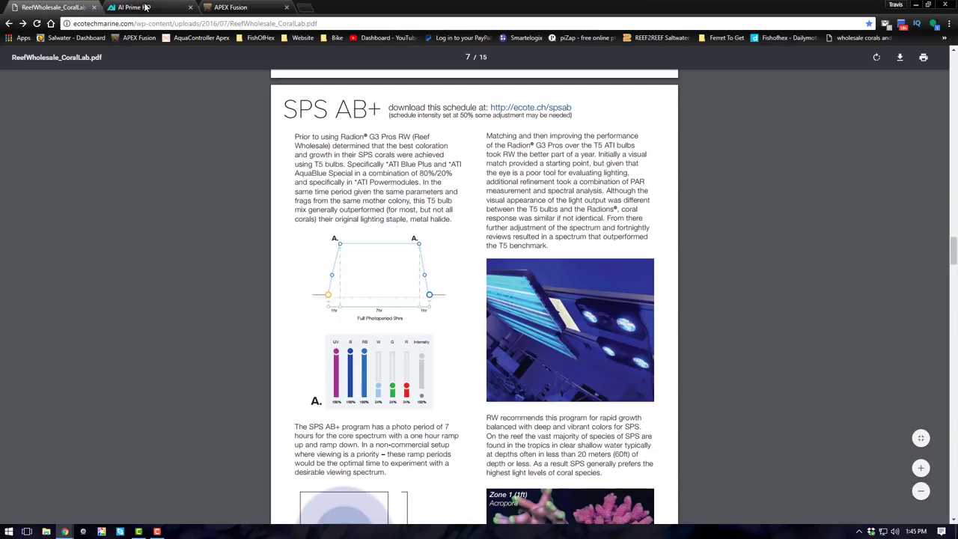
click(148, 6)
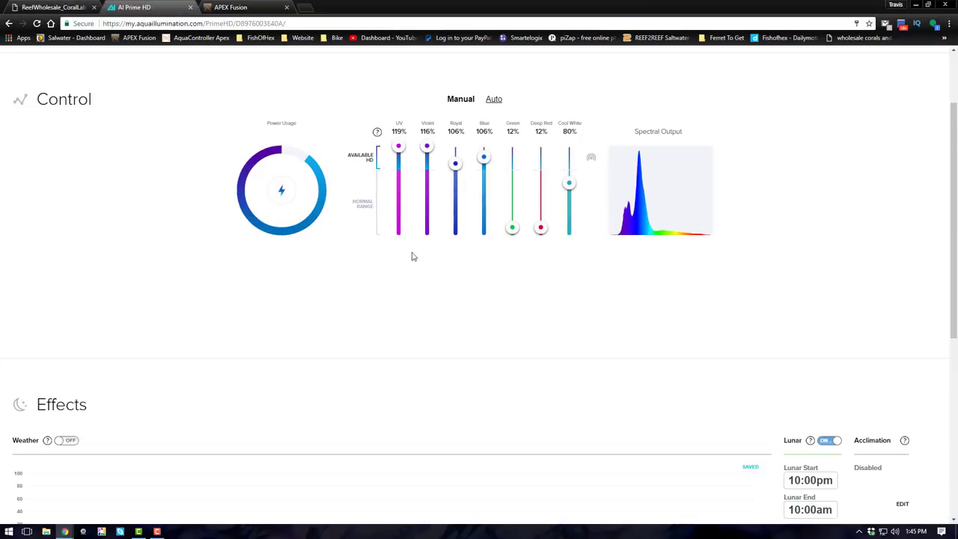
mouse_move(431, 276)
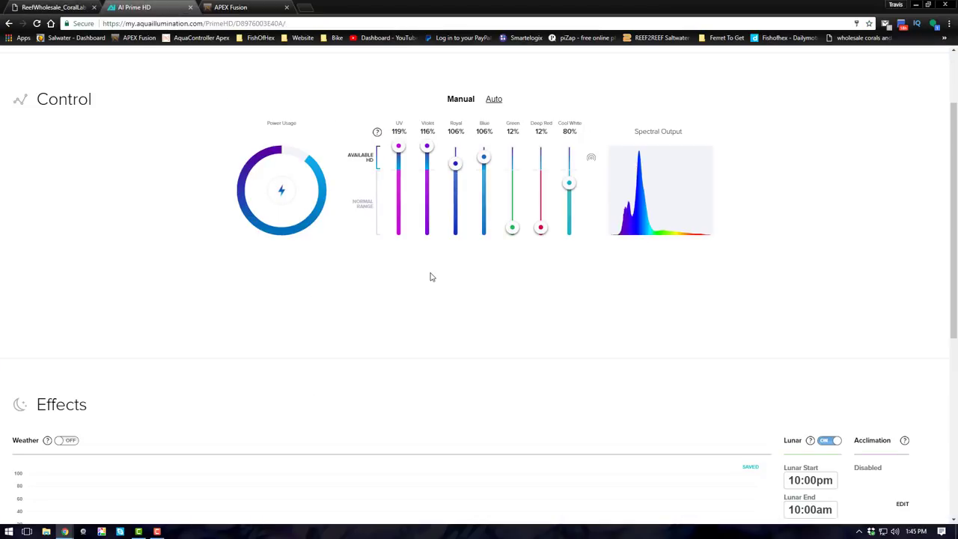
mouse_move(544, 279)
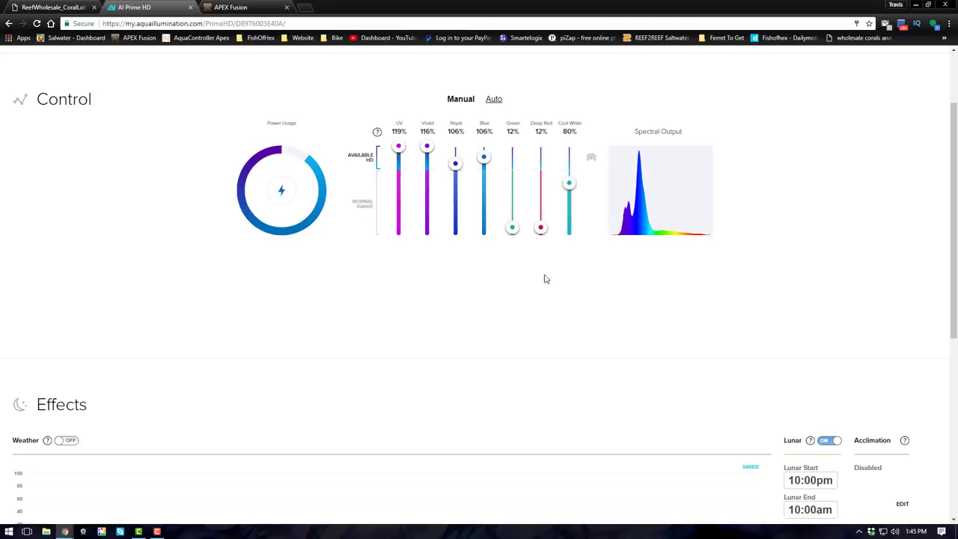
mouse_move(380, 231)
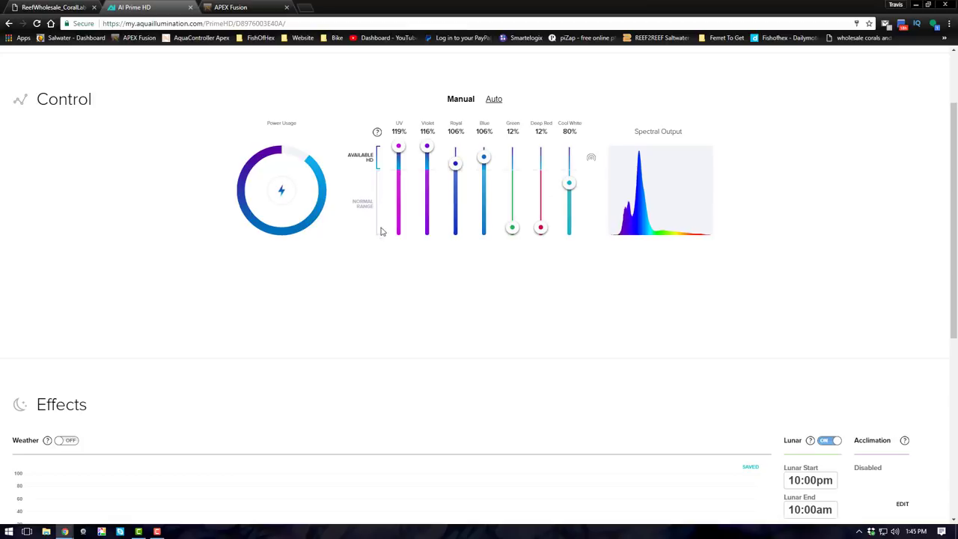
mouse_move(520, 264)
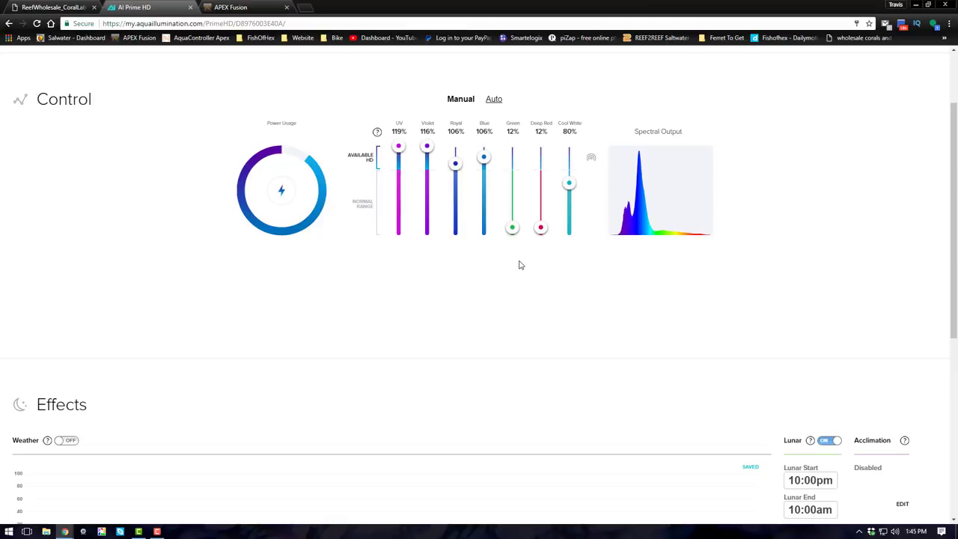
mouse_move(538, 203)
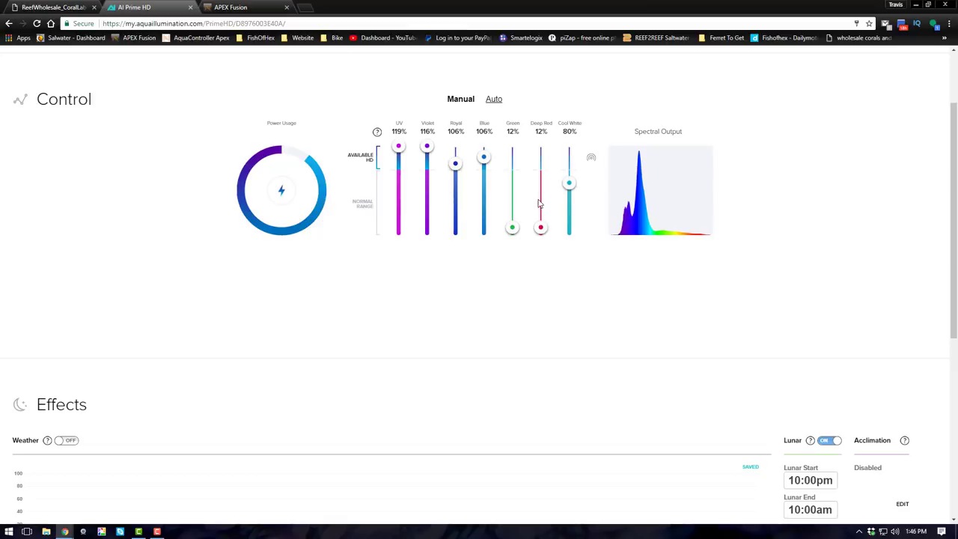
mouse_move(566, 217)
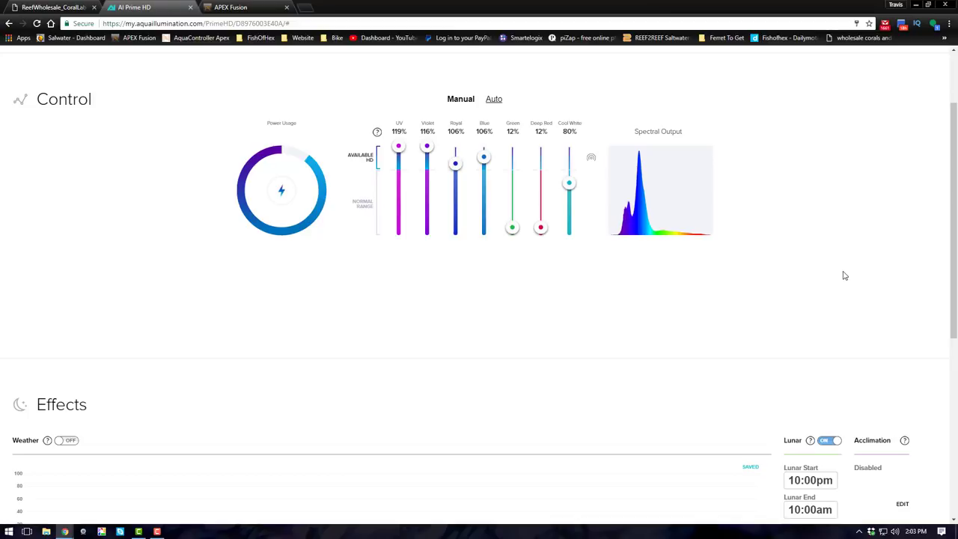
mouse_move(417, 97)
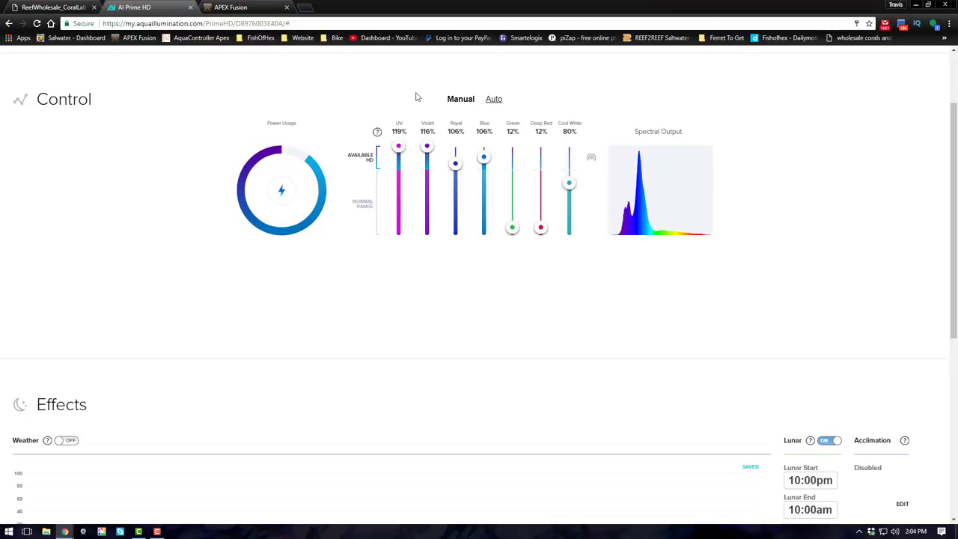
mouse_move(464, 157)
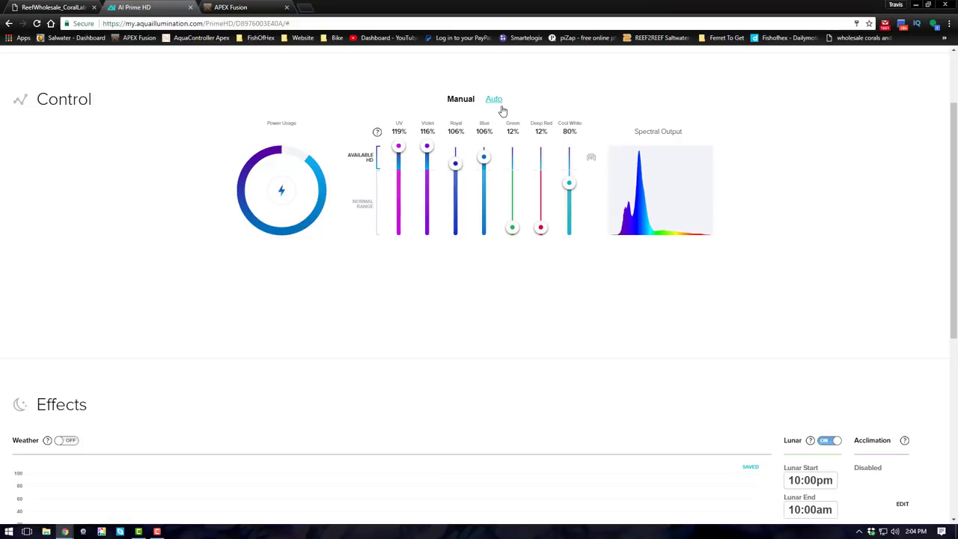
Switch the light to Auto mode and bring up the Easy Setup sunrise/sunset form.
click(493, 98)
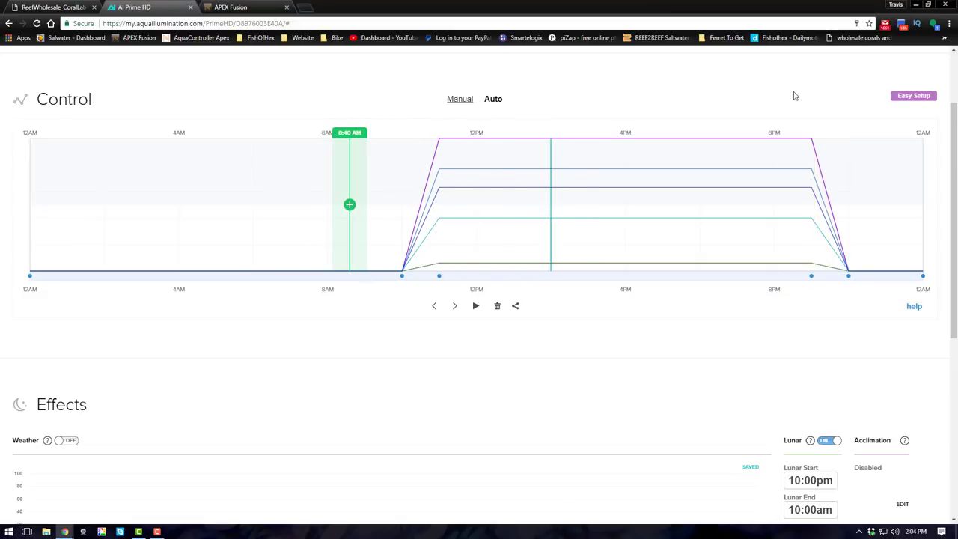
mouse_move(912, 95)
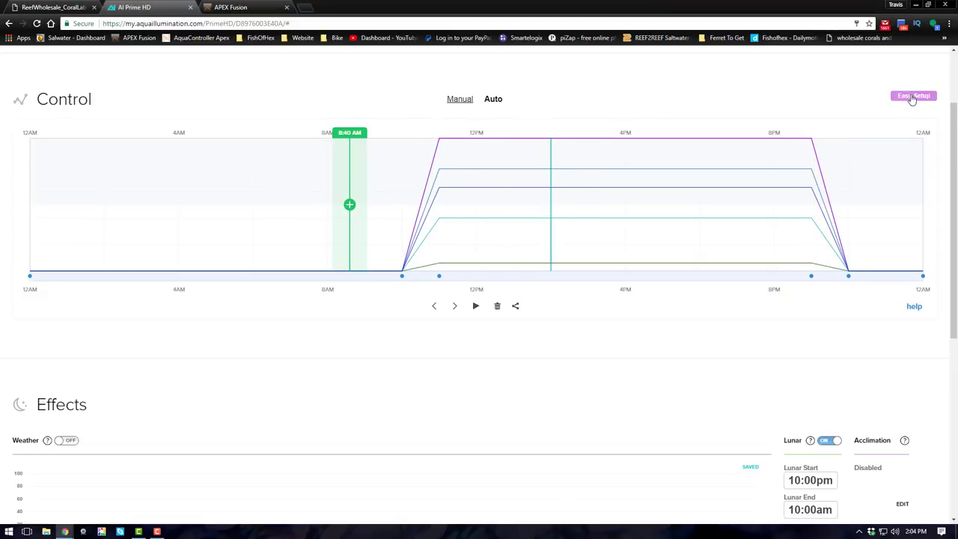
click(913, 96)
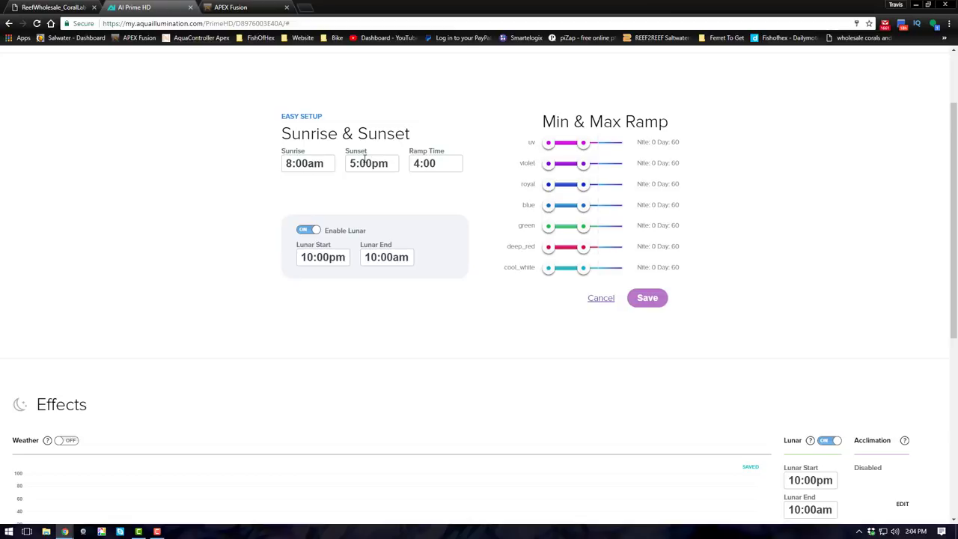
mouse_move(367, 180)
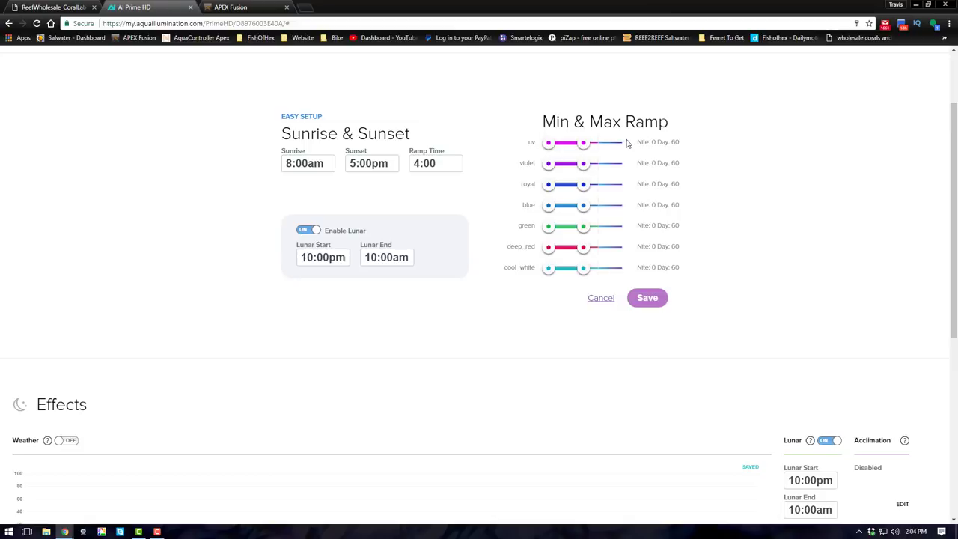
mouse_move(619, 146)
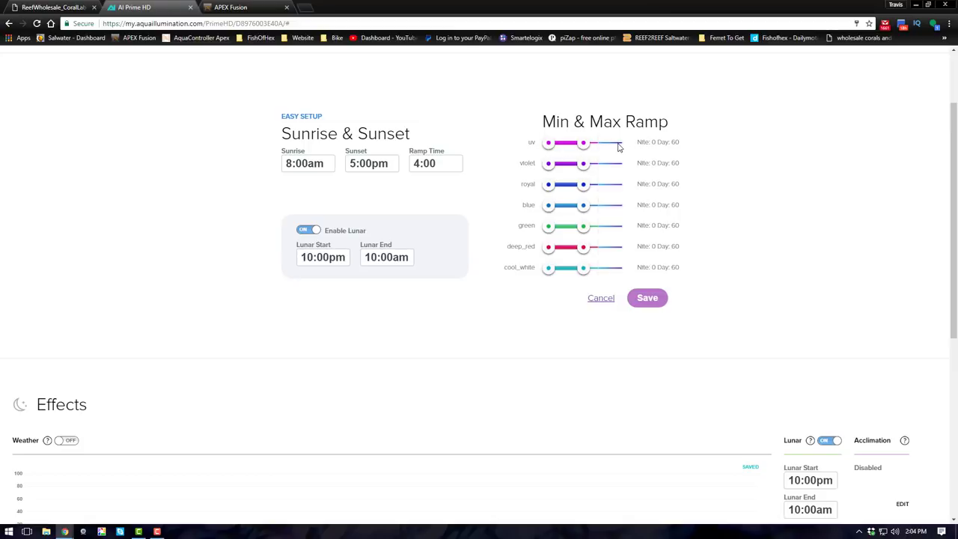
mouse_move(633, 312)
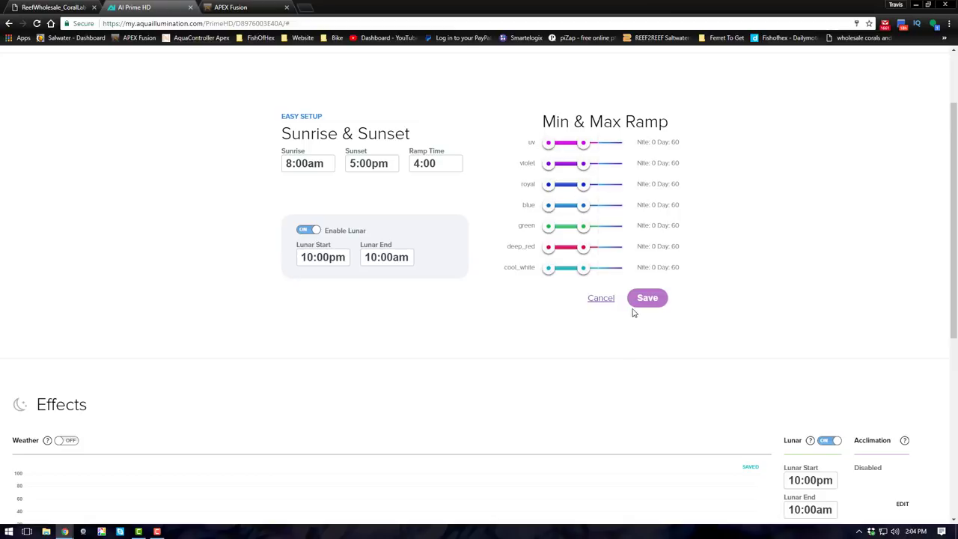
click(647, 297)
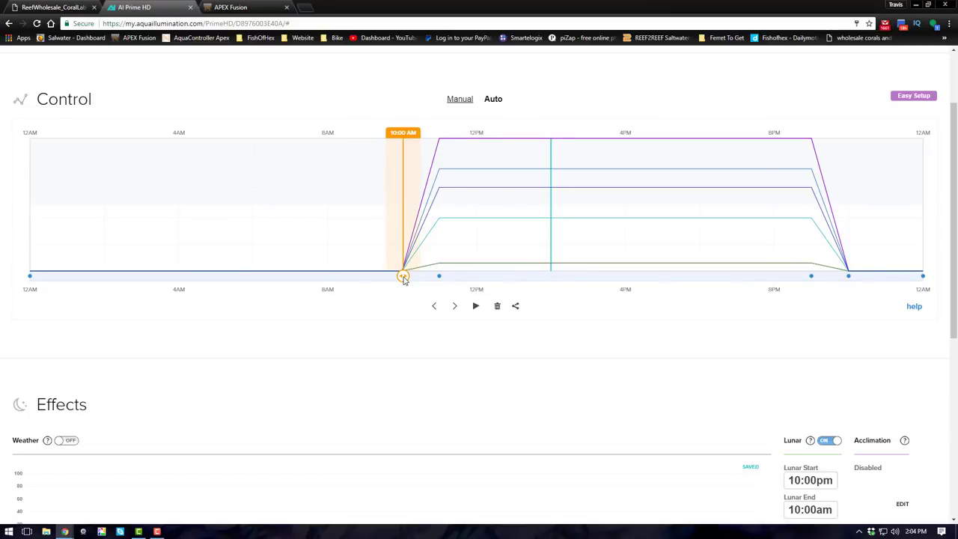
drag(402, 275, 416, 275)
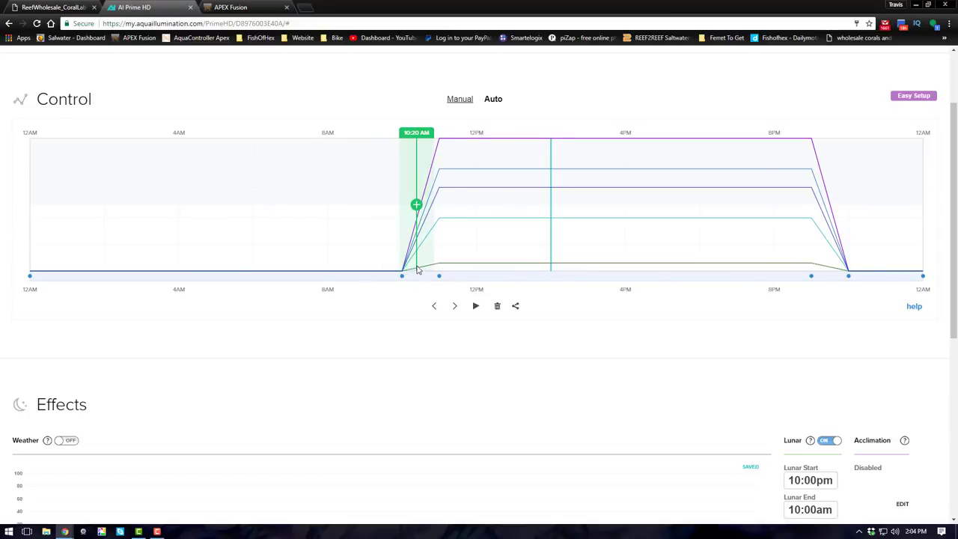
click(439, 275)
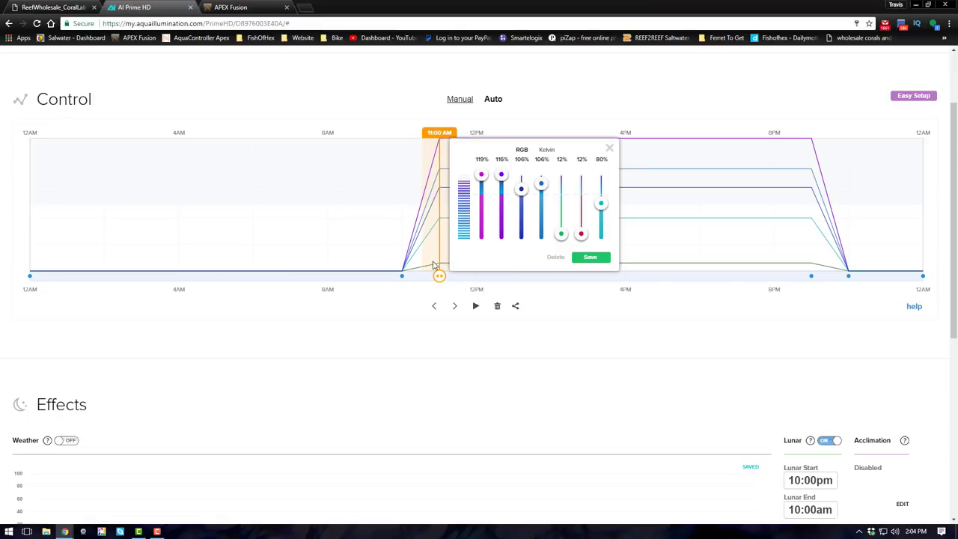
mouse_move(546, 215)
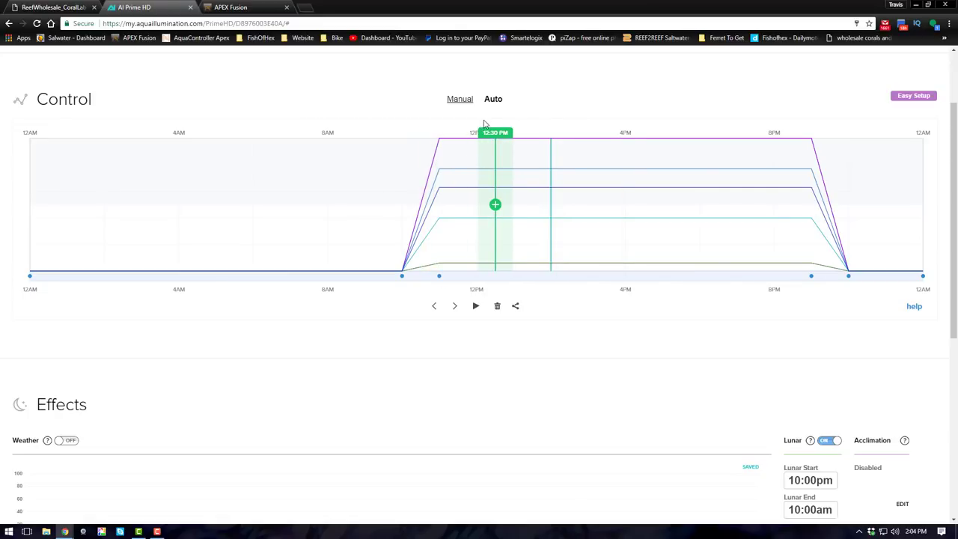
click(812, 275)
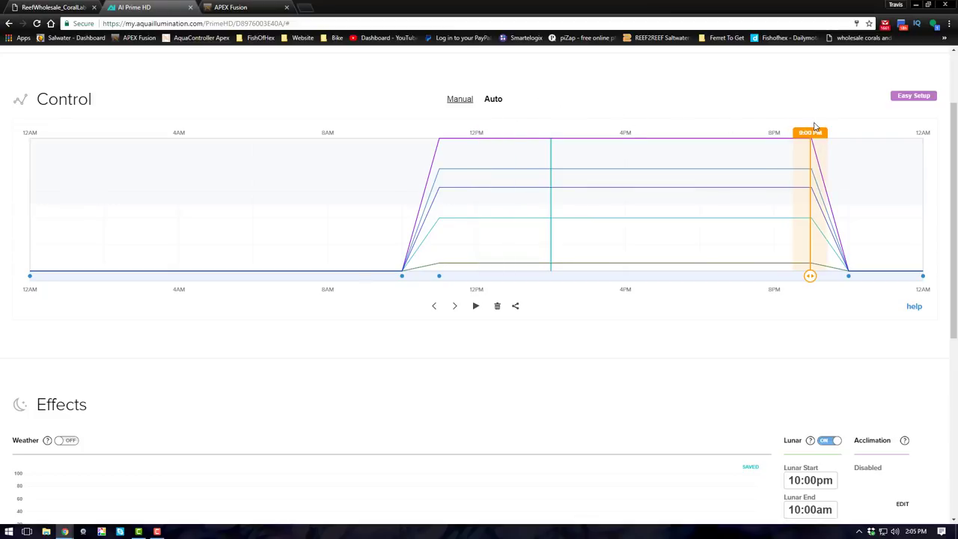
drag(809, 275, 855, 204)
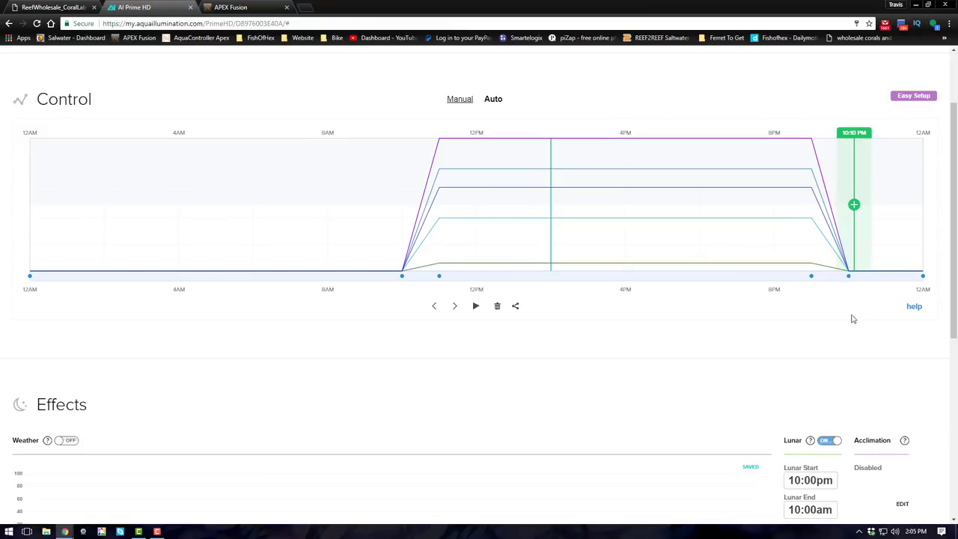
mouse_move(853, 334)
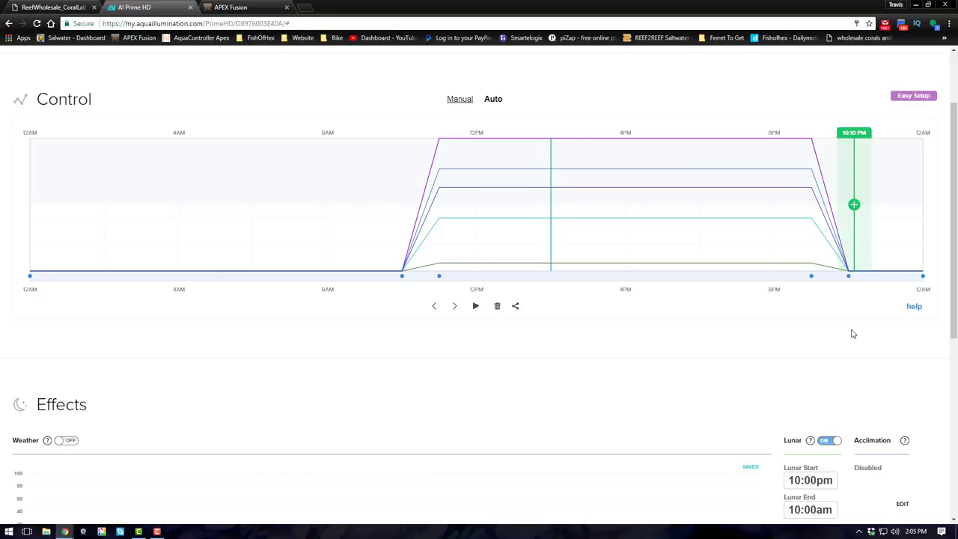
scroll(down, 3)
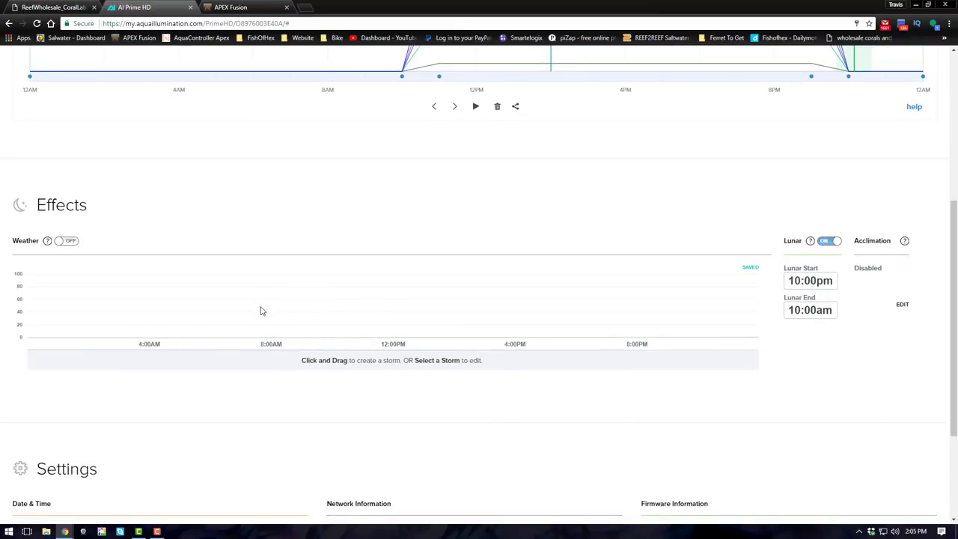
mouse_move(703, 290)
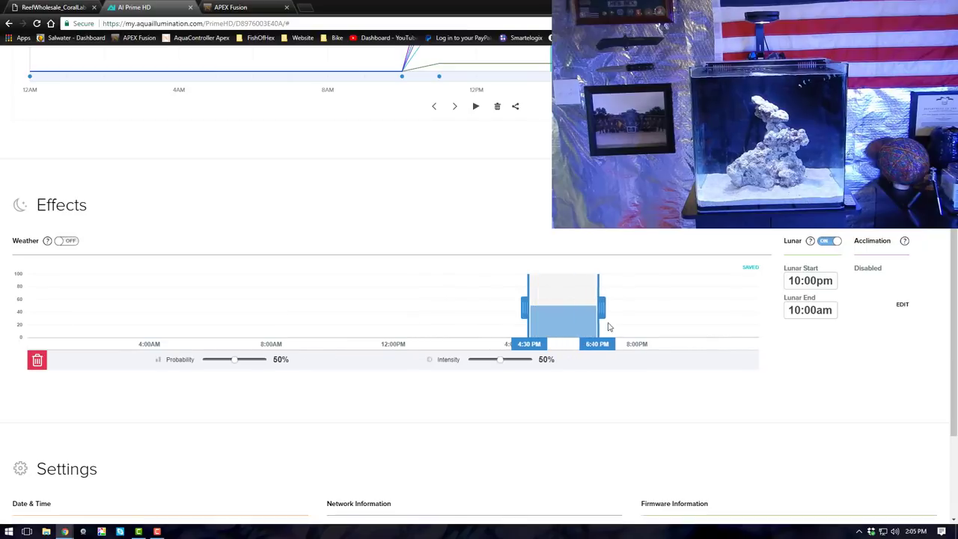
drag(597, 306, 677, 329)
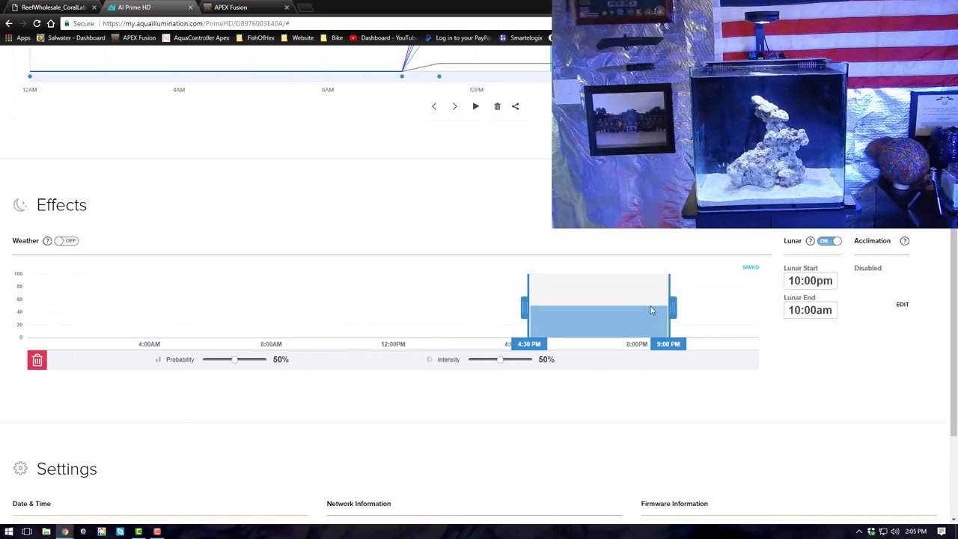
click(36, 360)
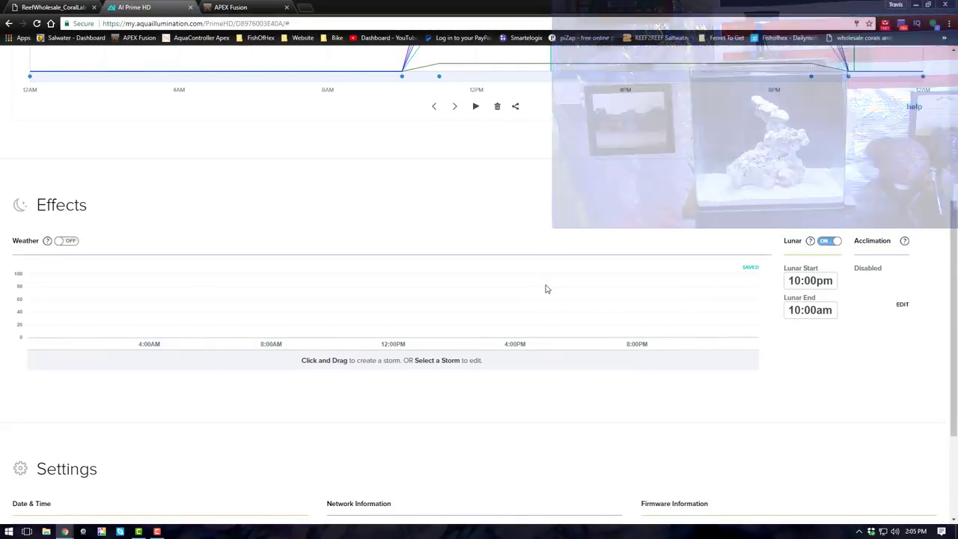
click(66, 240)
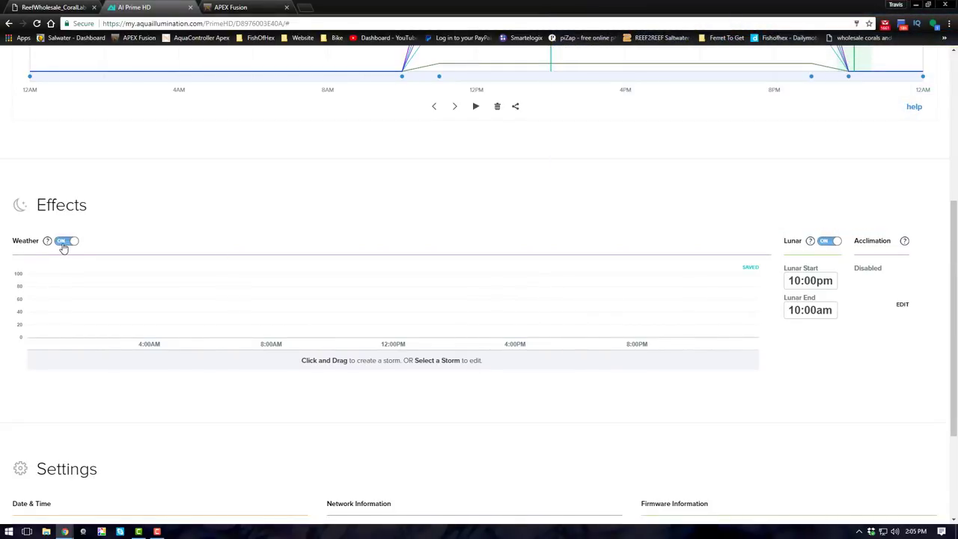
click(66, 240)
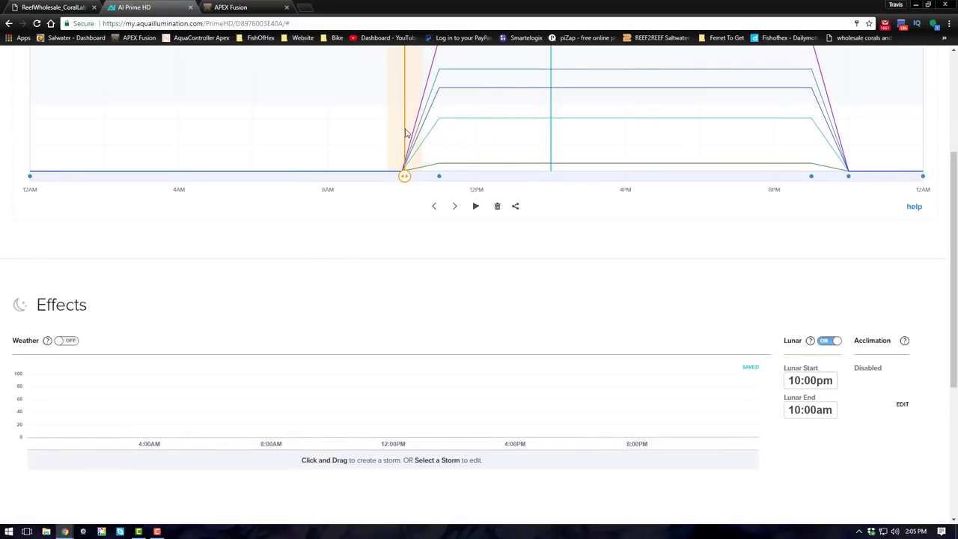
scroll(down, 3)
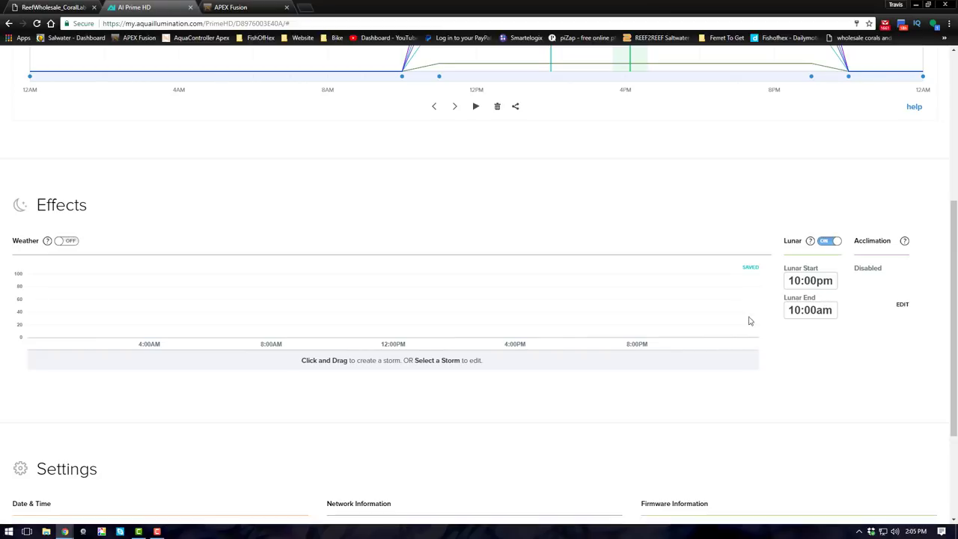
mouse_move(813, 238)
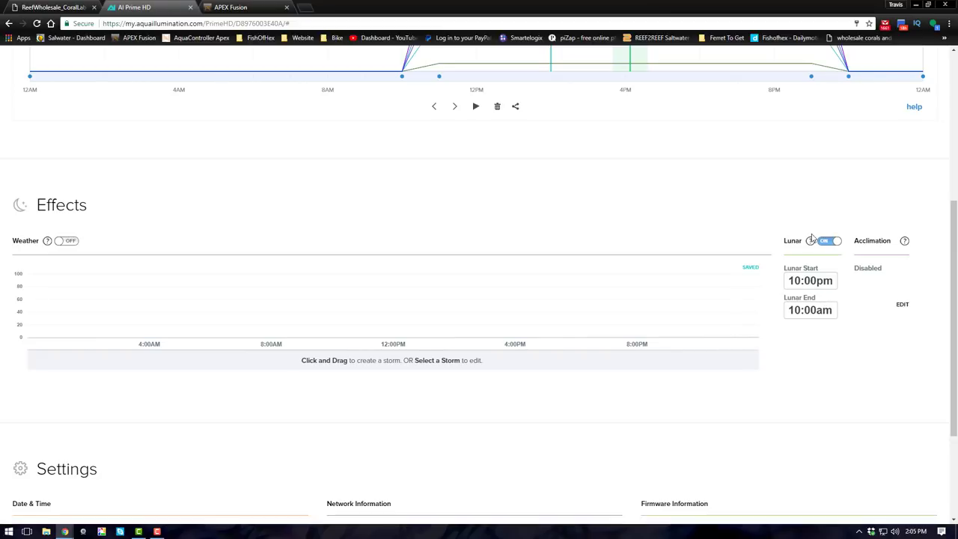
mouse_move(810, 240)
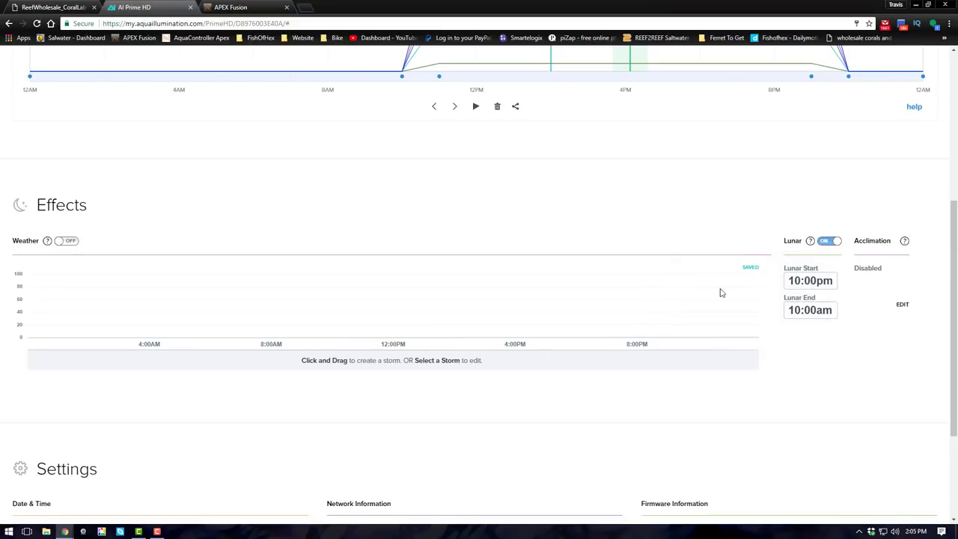
scroll(down, 3)
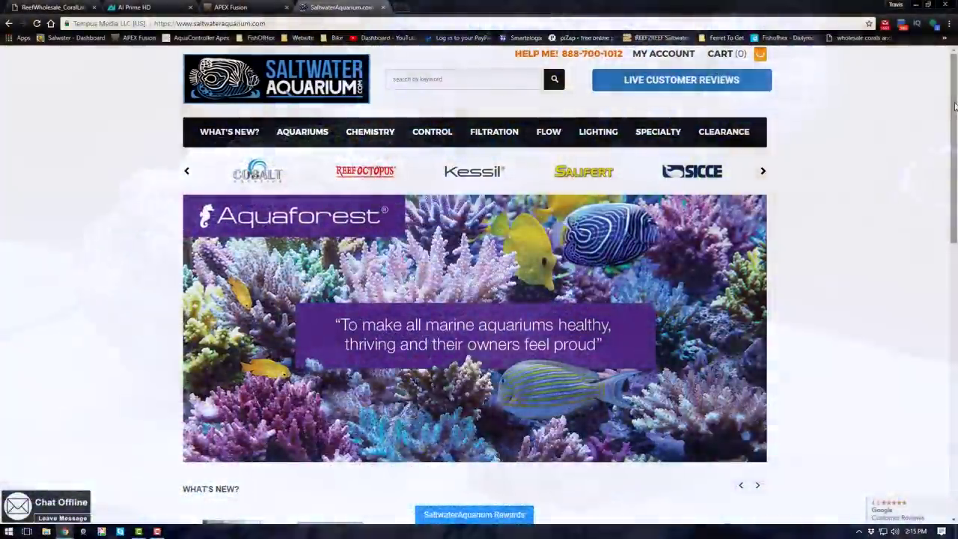
Scroll the homepage past What's New products and brand banners to the About section.
scroll(down, 3)
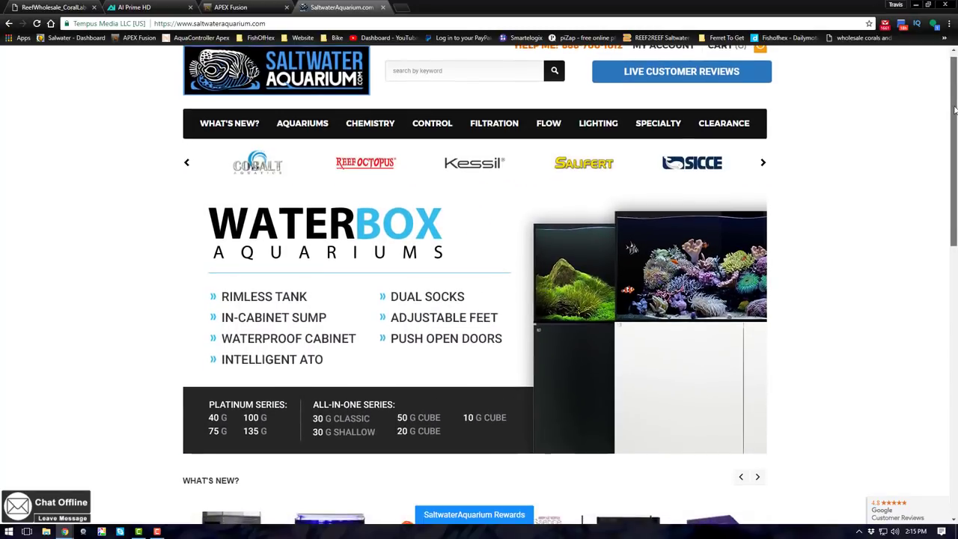
scroll(down, 3)
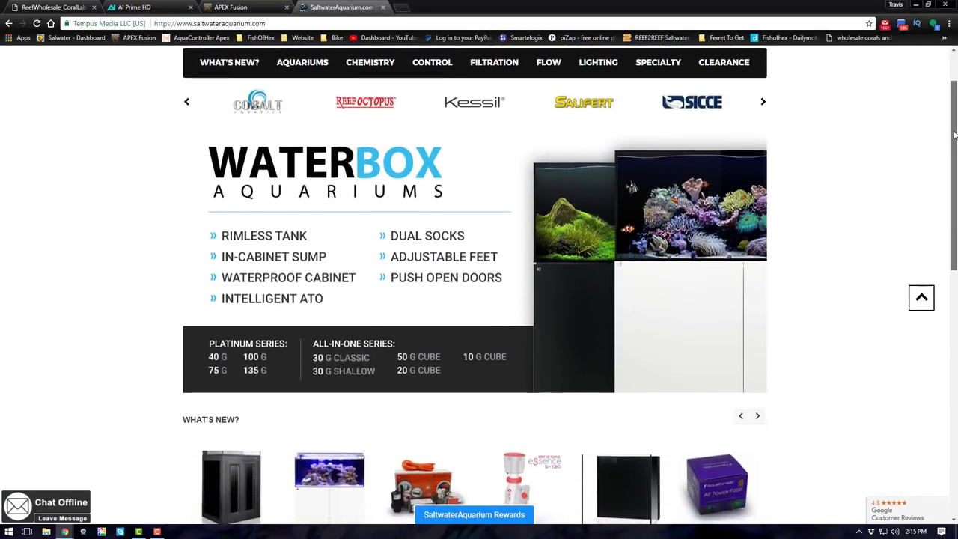
scroll(down, 3)
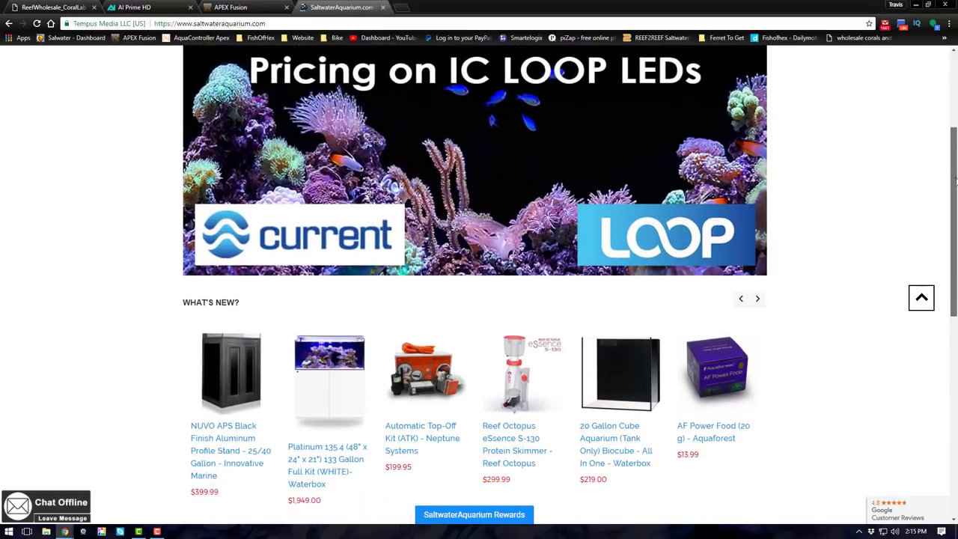
scroll(down, 3)
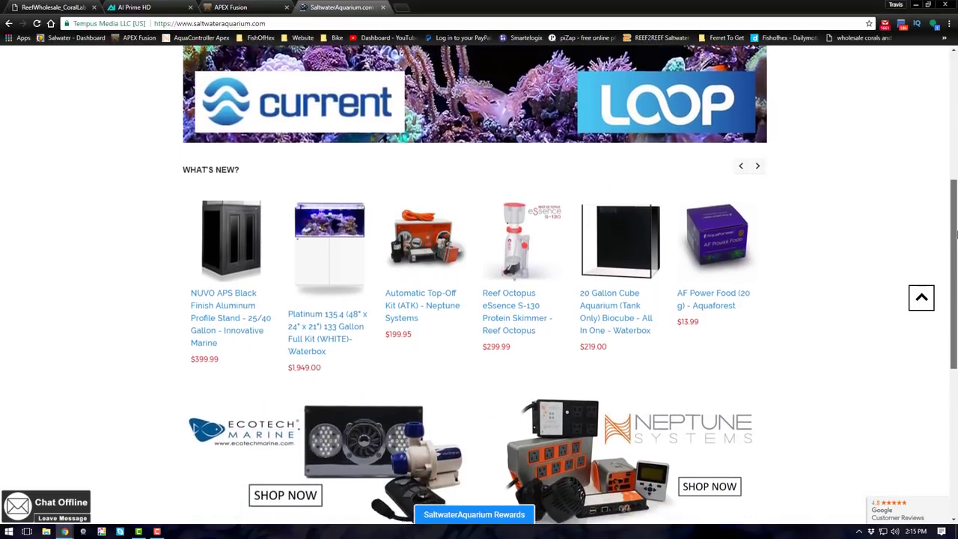
scroll(down, 3)
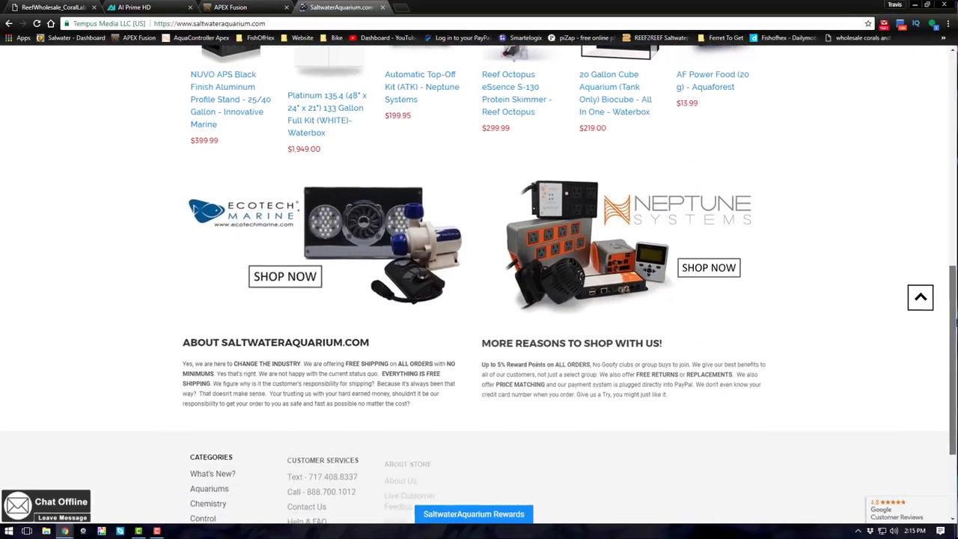